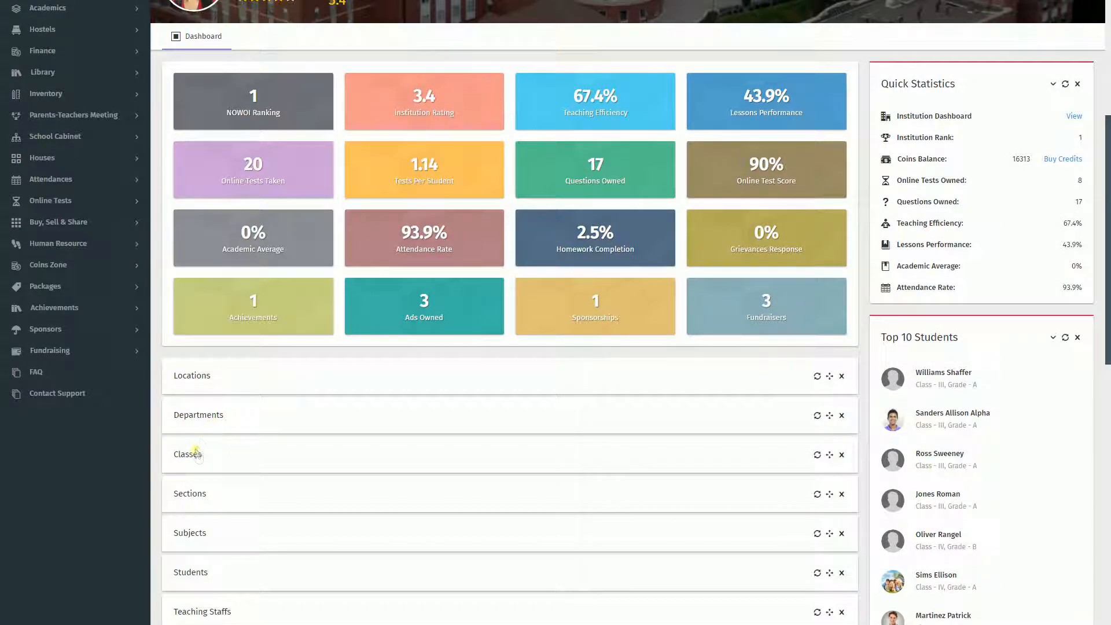
Scroll down the institution dashboard toward the Human Resource menu.
{"action": "scroll", "scroll_direction": "down", "scroll_amount": 3}
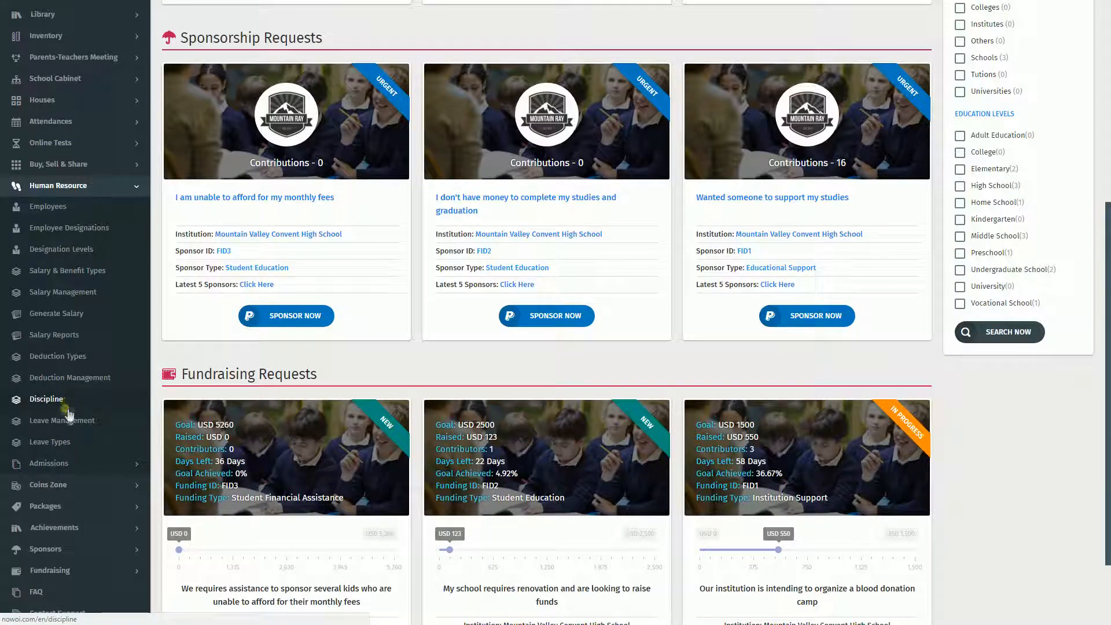
Go to the Leave Management page for Mountain Valley Convent High School.
{"action": "left_click", "coordinate": [63, 420]}
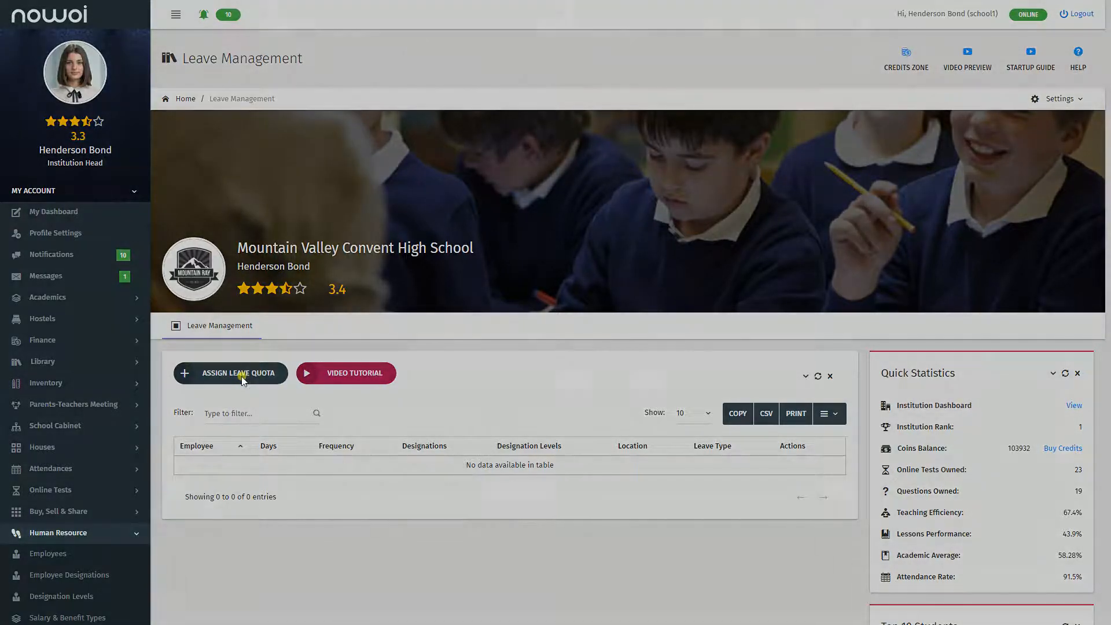
{"action": "left_click", "coordinate": [231, 372]}
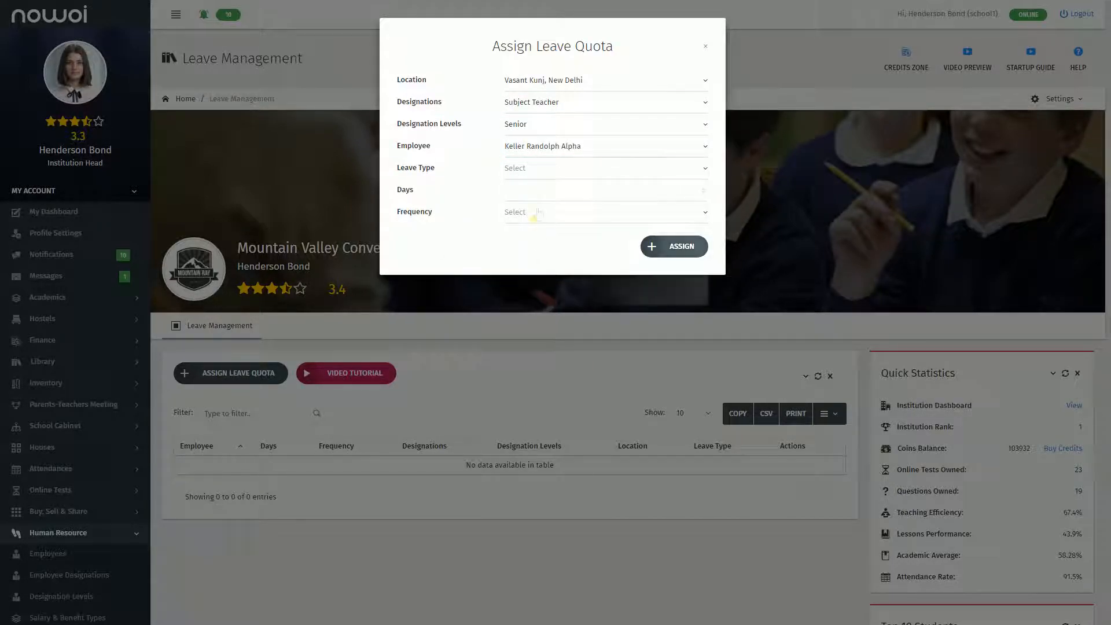
{"action": "left_click", "coordinate": [604, 168]}
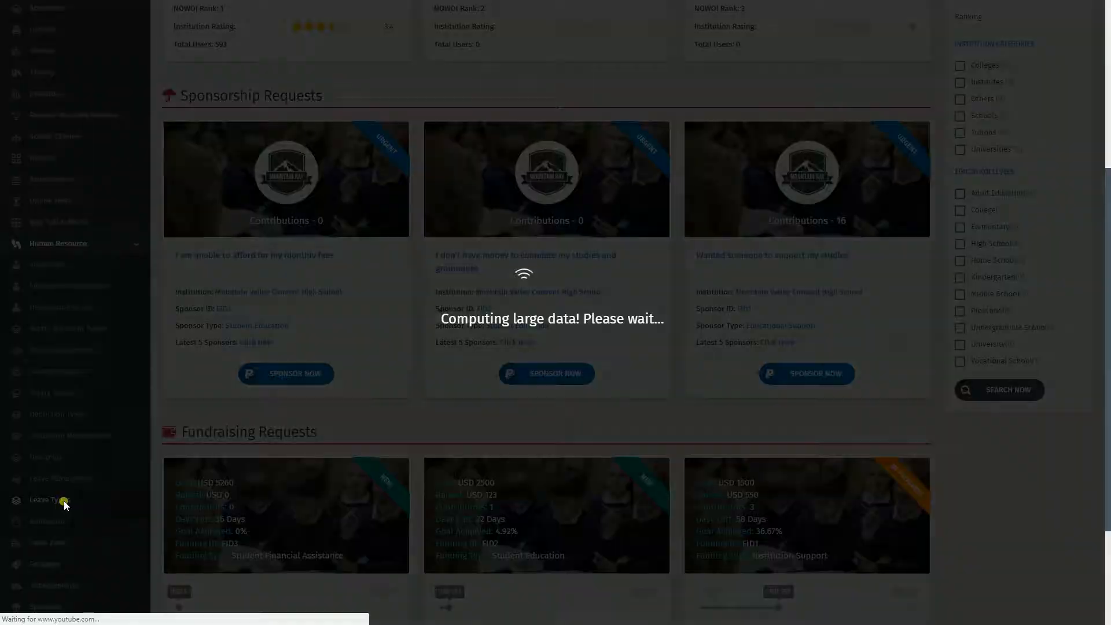
{"action": "left_click", "coordinate": [49, 500]}
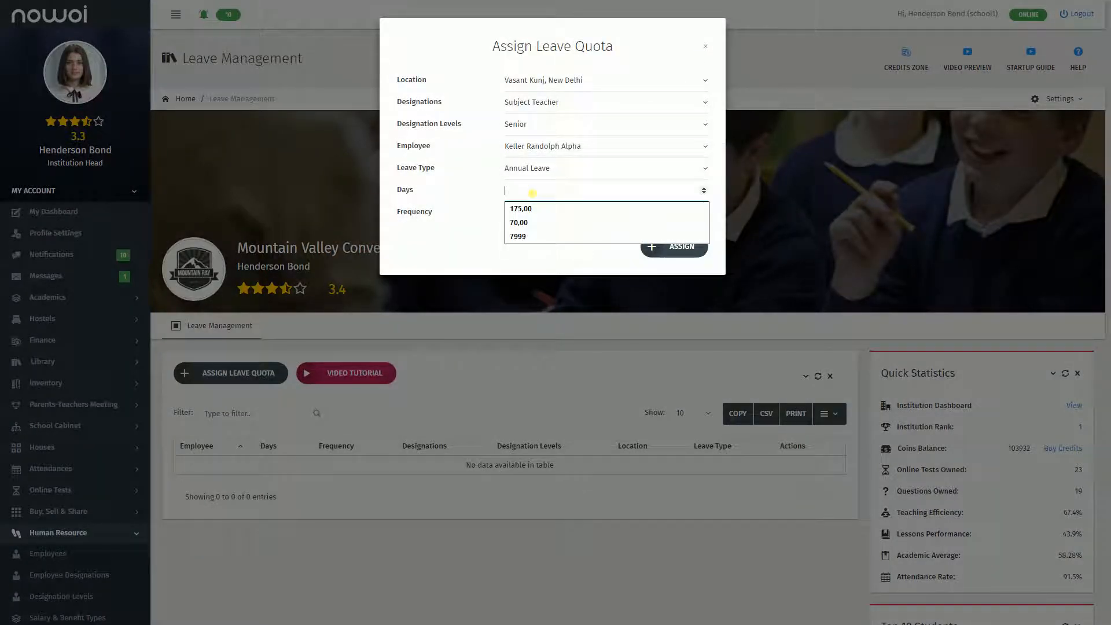
{"action": "left_click", "coordinate": [602, 211]}
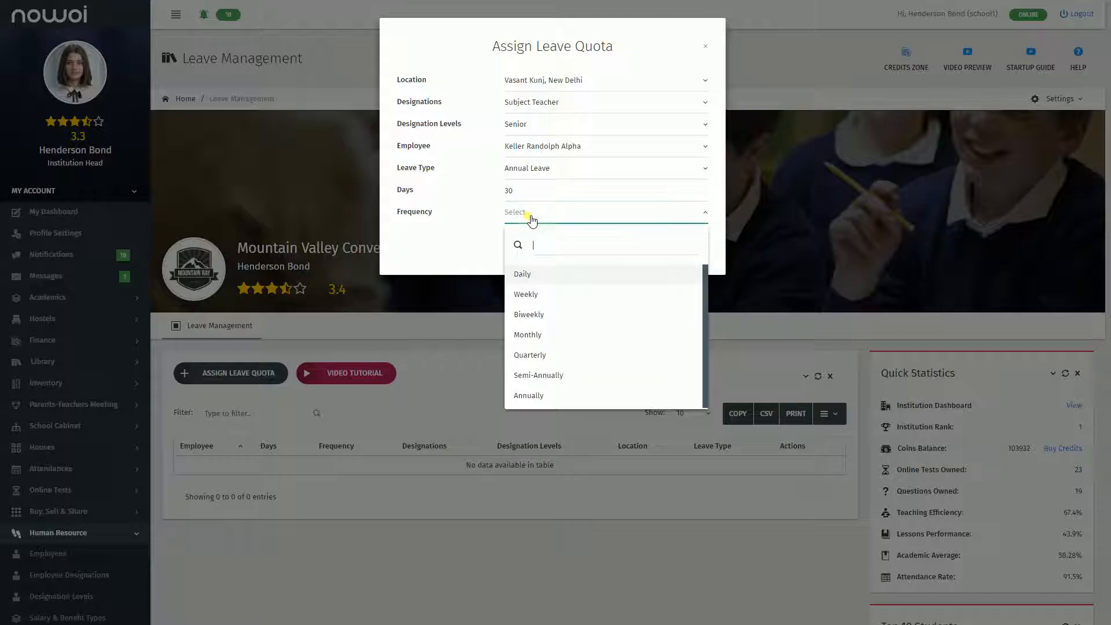
{"action": "left_click", "coordinate": [527, 396]}
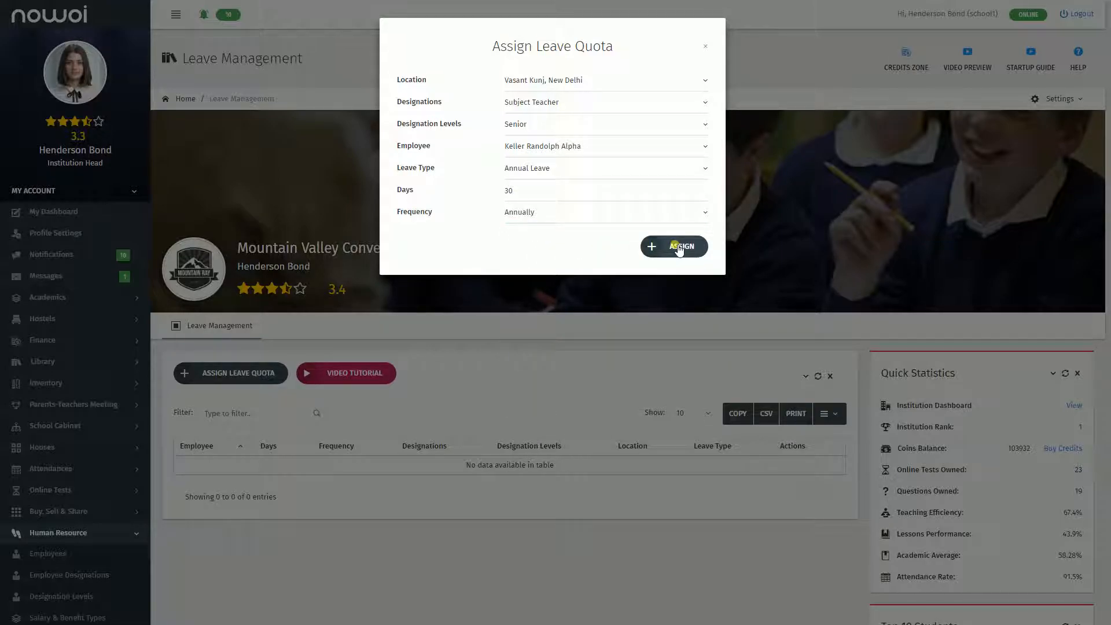
{"action": "left_click", "coordinate": [673, 246]}
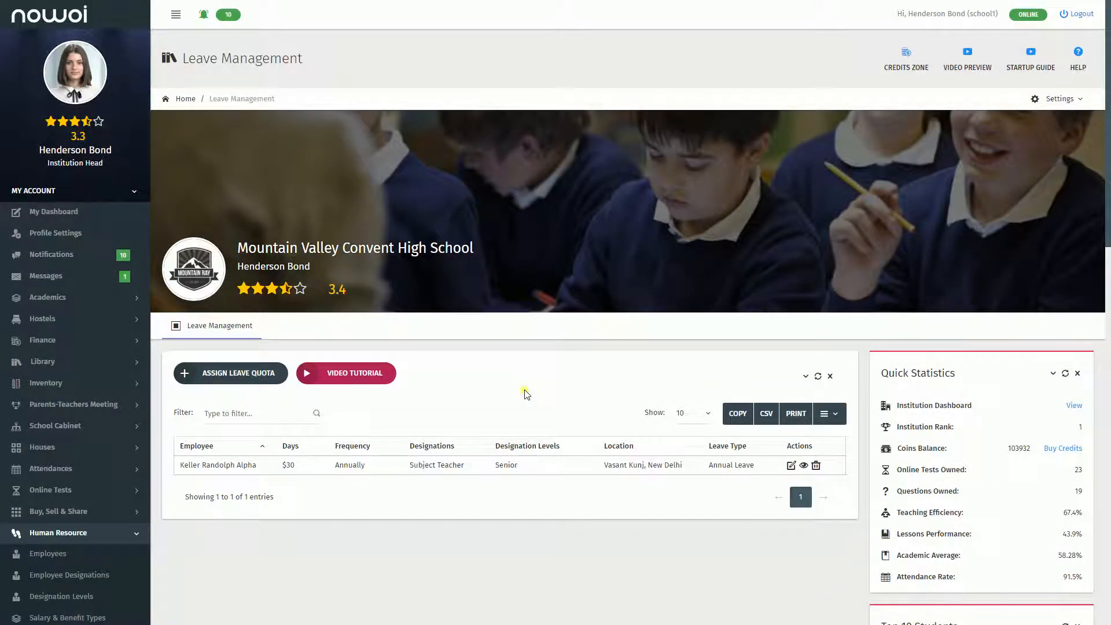
Edit the quota to 45 days, update it, and show its details.
{"action": "left_click", "coordinate": [790, 465]}
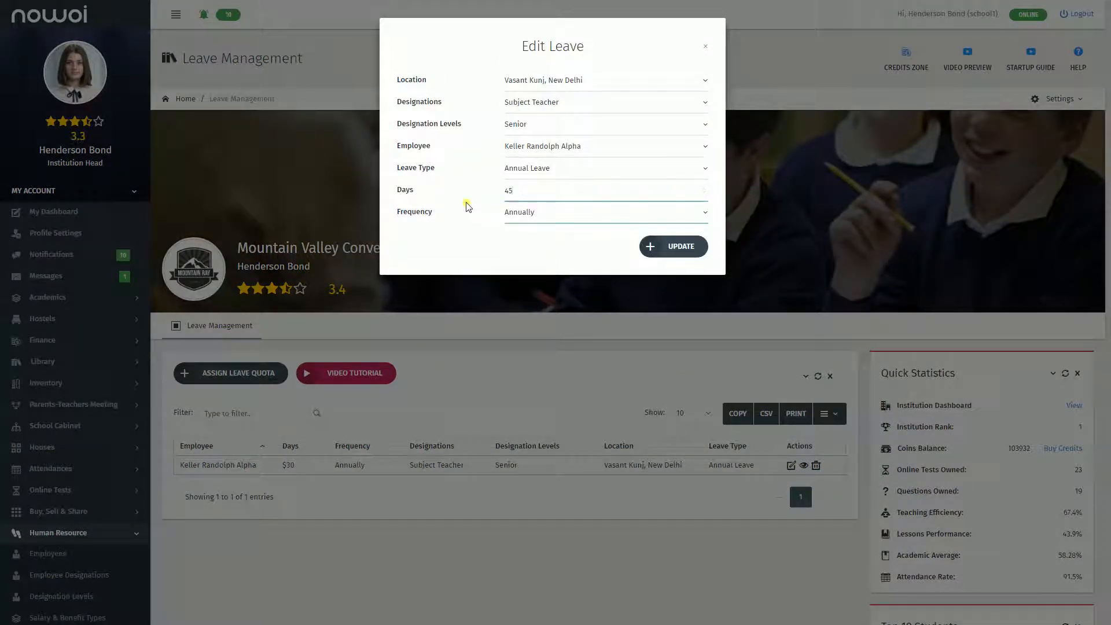
{"action": "left_click", "coordinate": [671, 245]}
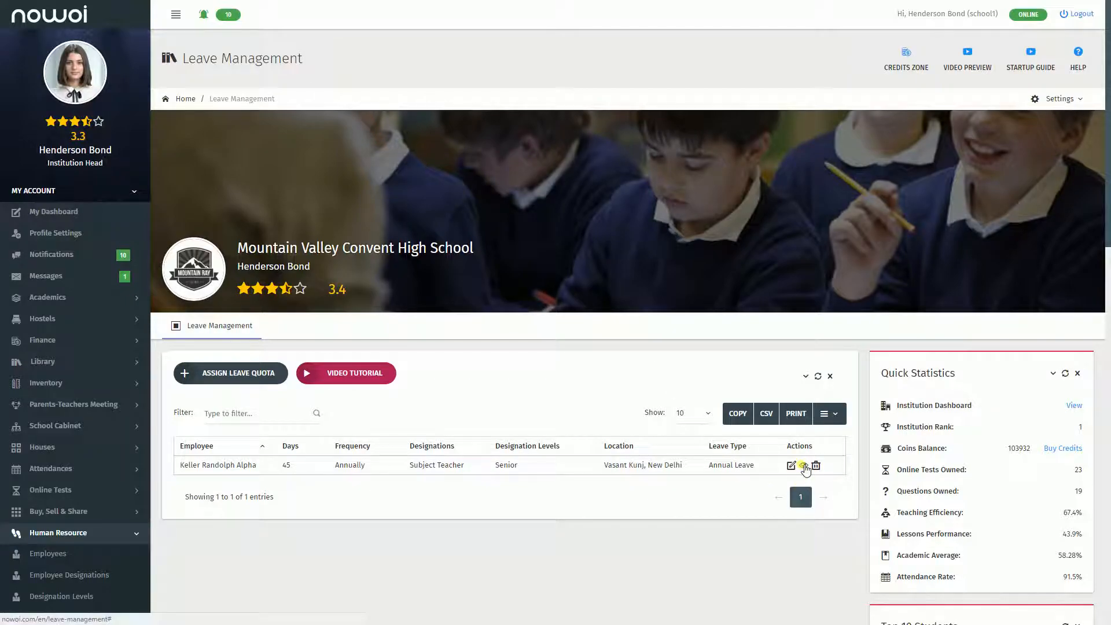
{"action": "left_click", "coordinate": [803, 465]}
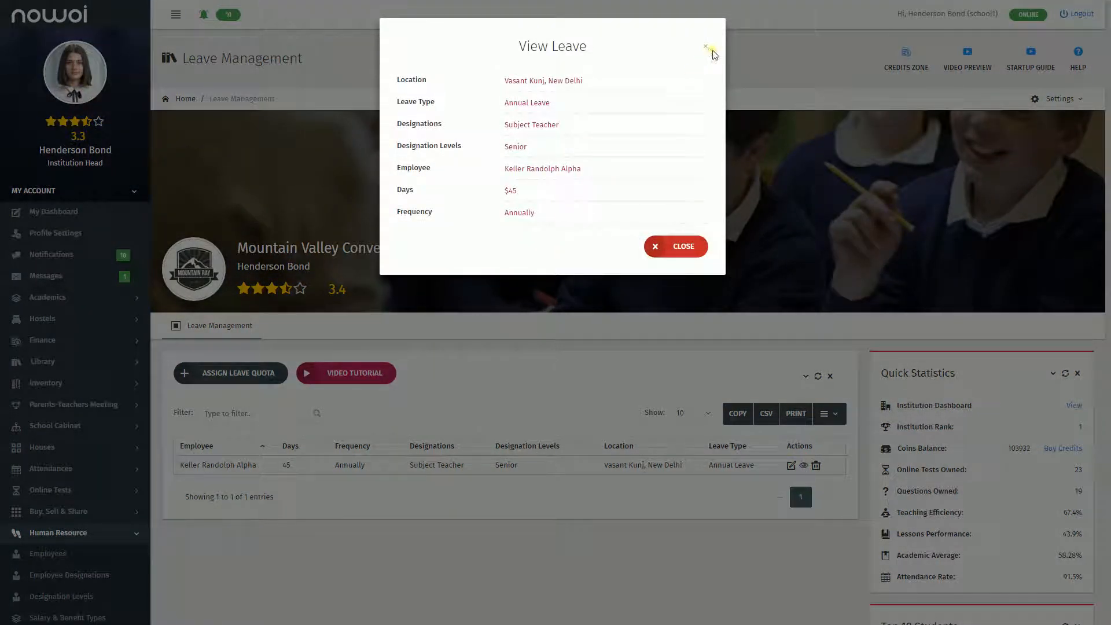